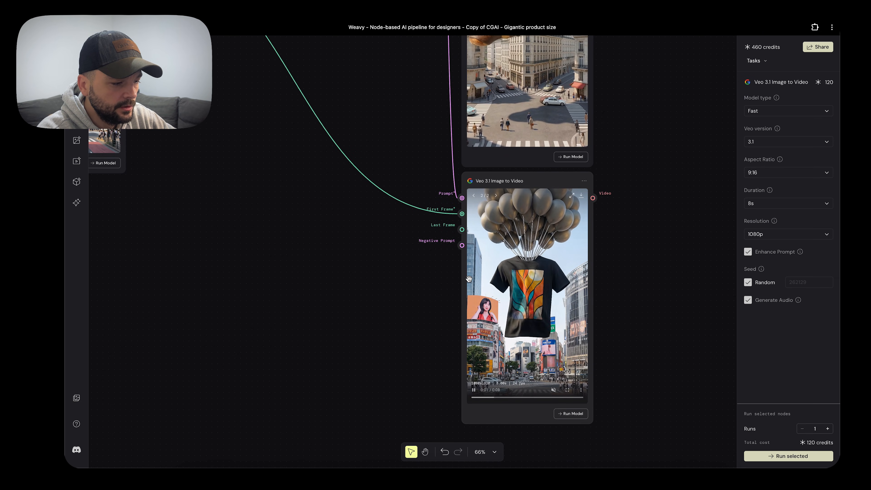
Review the balloon lifting-element prompt text feeding the main prompt
{"action": "scroll", "scroll_direction": "down", "scroll_amount": 3}
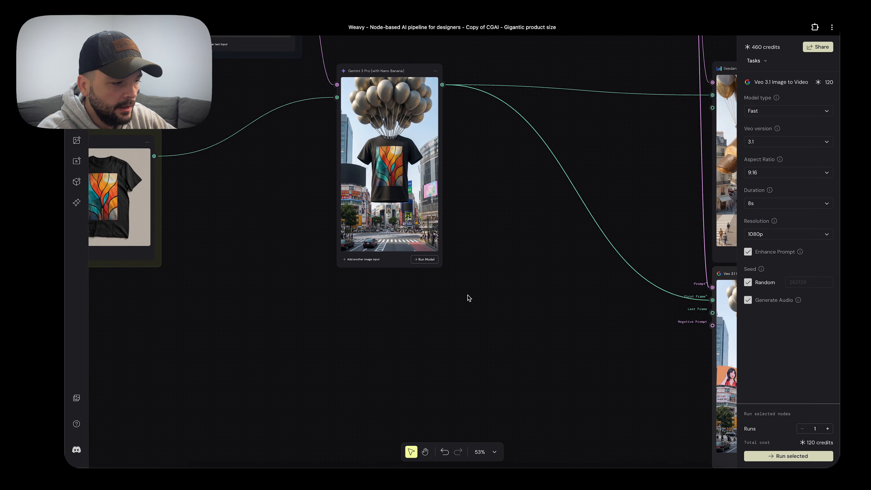
{"action": "scroll", "scroll_direction": "down", "scroll_amount": 3}
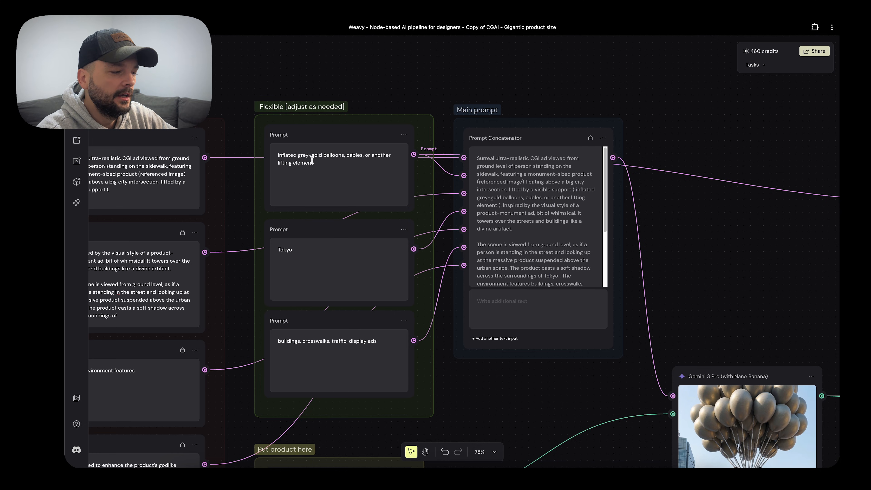
{"action": "triple_click", "coordinate": [333, 159]}
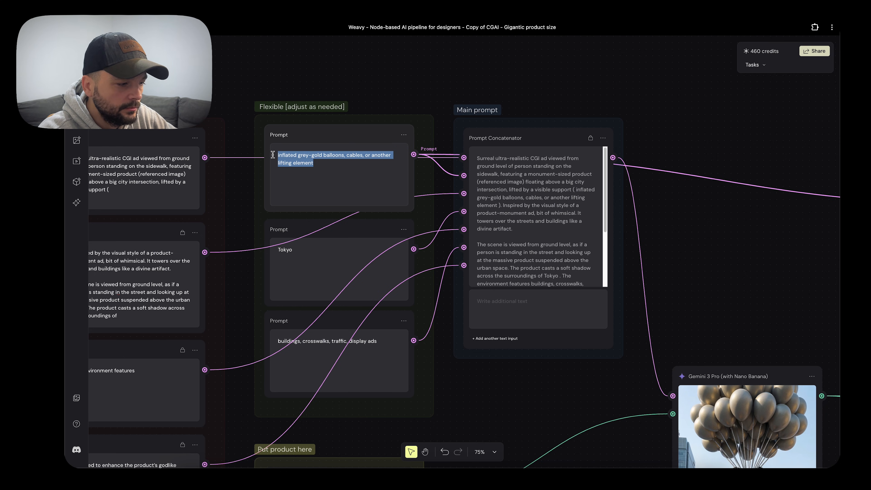
{"action": "left_click", "coordinate": [315, 249]}
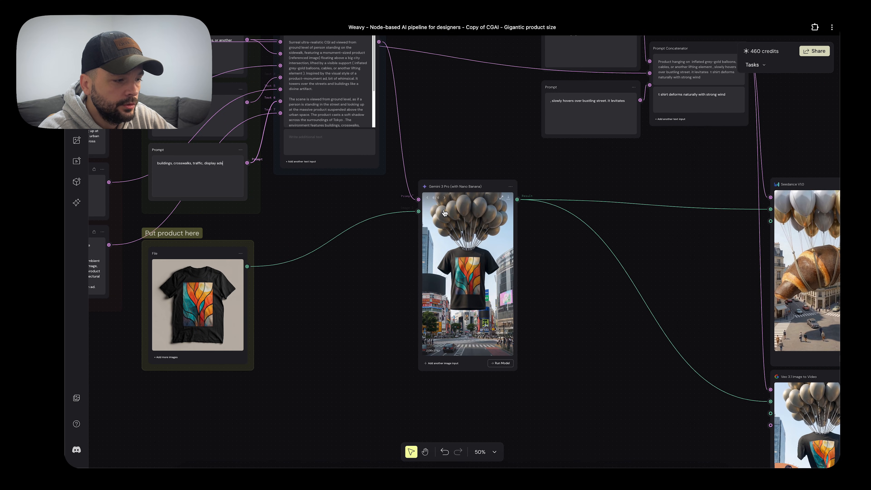
Show the Gemini 3 Pro node's earlier croissant-over-Paris result at 2K, 9:16
{"action": "left_click", "coordinate": [467, 186]}
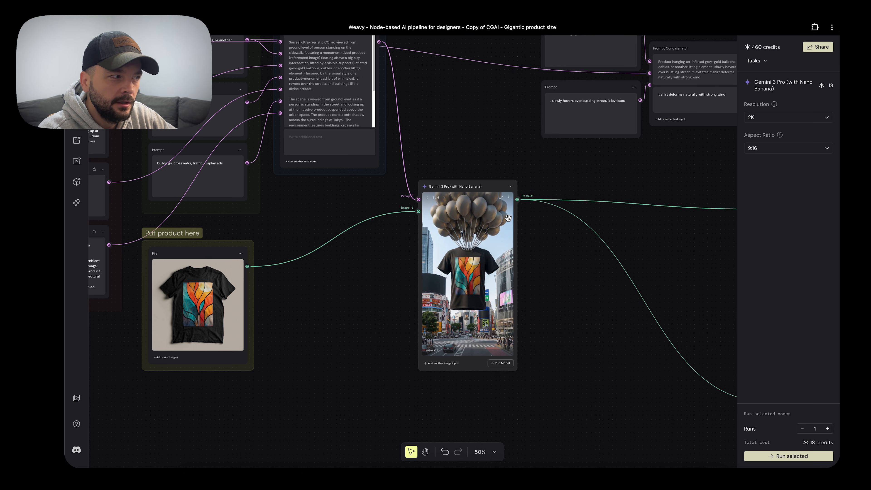
{"action": "scroll", "scroll_direction": "down", "scroll_amount": 3}
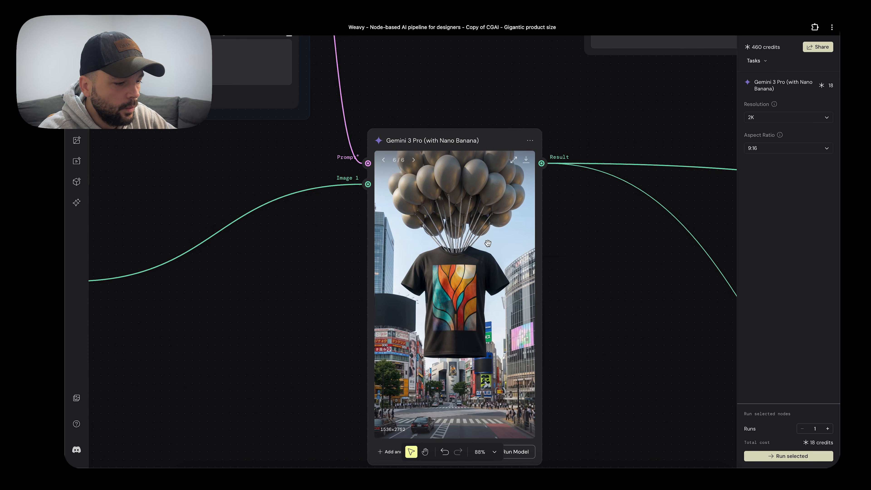
{"action": "mouse_move", "coordinate": [496, 243]}
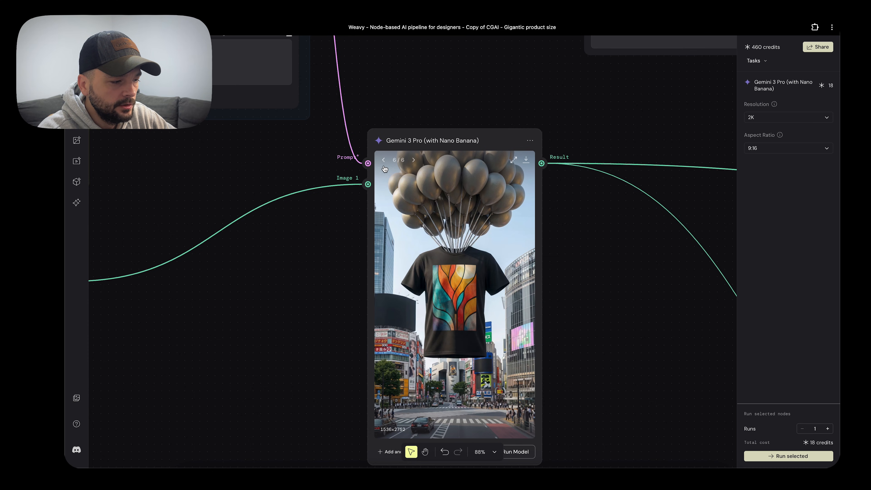
{"action": "left_click", "coordinate": [383, 160]}
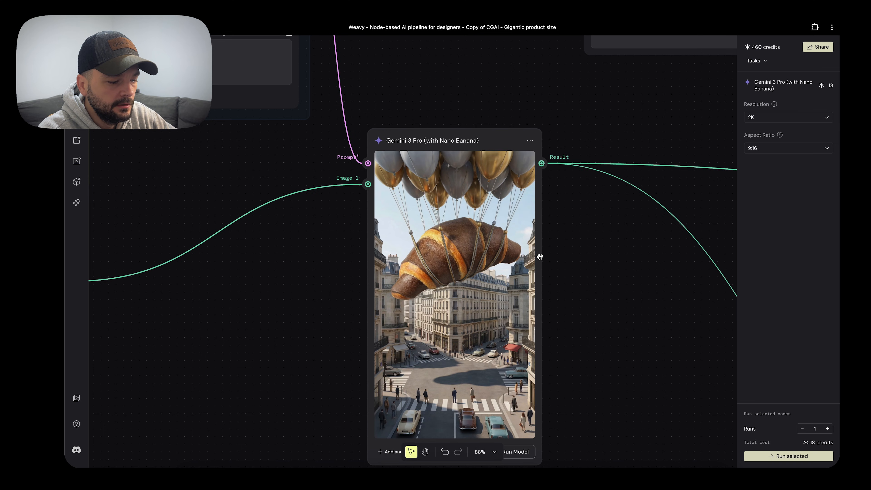
{"action": "scroll", "scroll_direction": "down", "scroll_amount": 3}
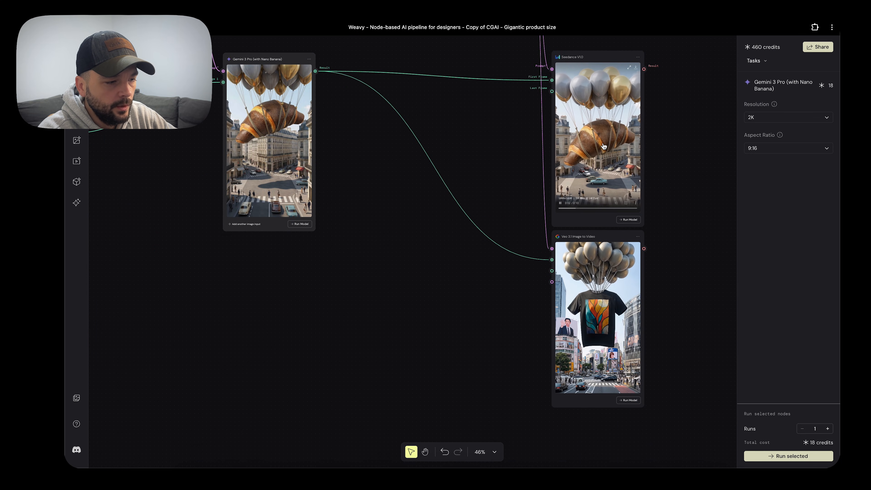
{"action": "left_click", "coordinate": [597, 56]}
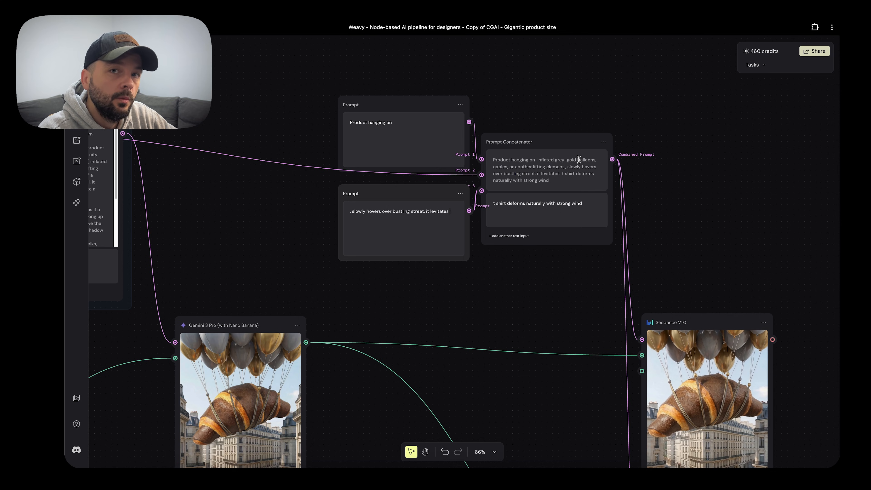
{"action": "double_click", "coordinate": [586, 160]}
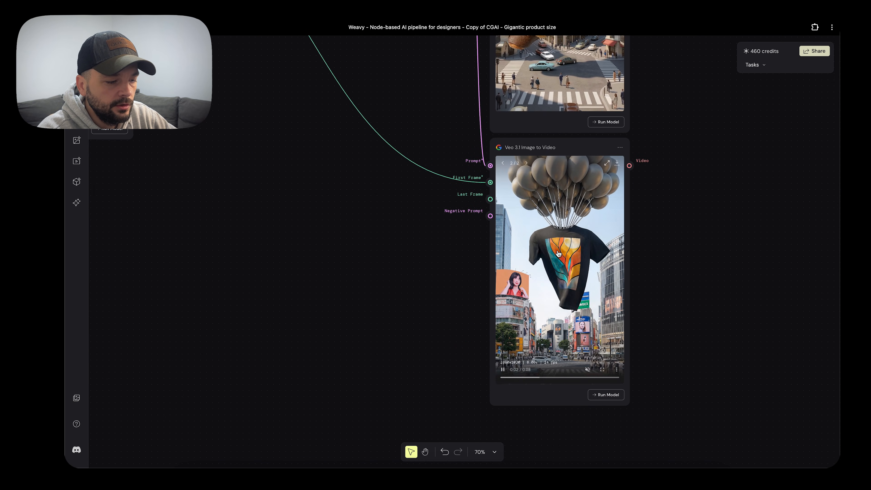
Load earphones.webp into the product File node in place of the t-shirt
{"action": "scroll", "scroll_direction": "down", "scroll_amount": 3}
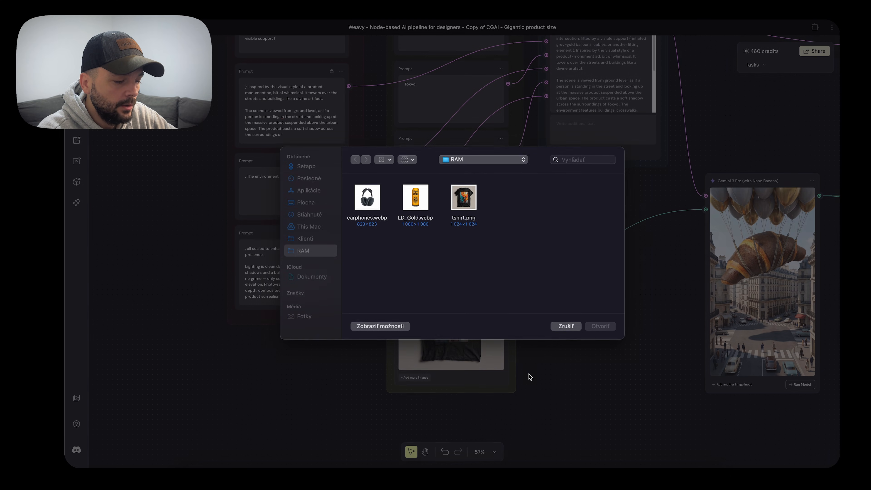
{"action": "left_click", "coordinate": [366, 197]}
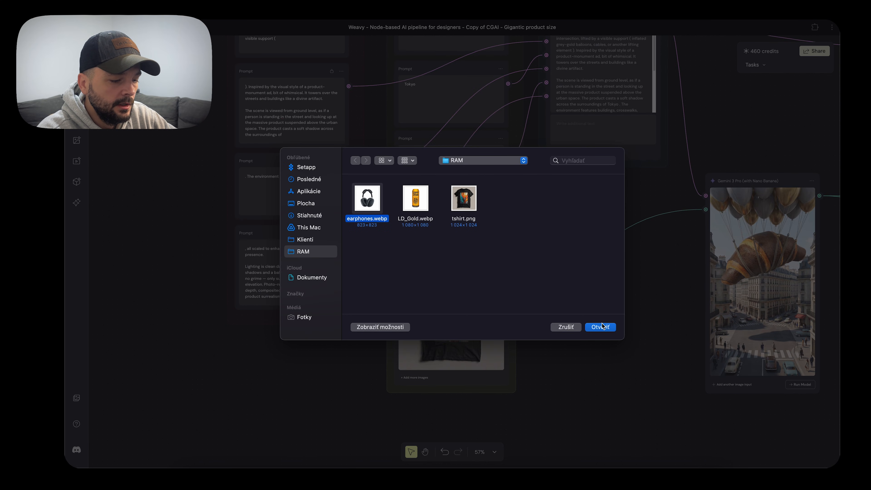
{"action": "left_click", "coordinate": [600, 326]}
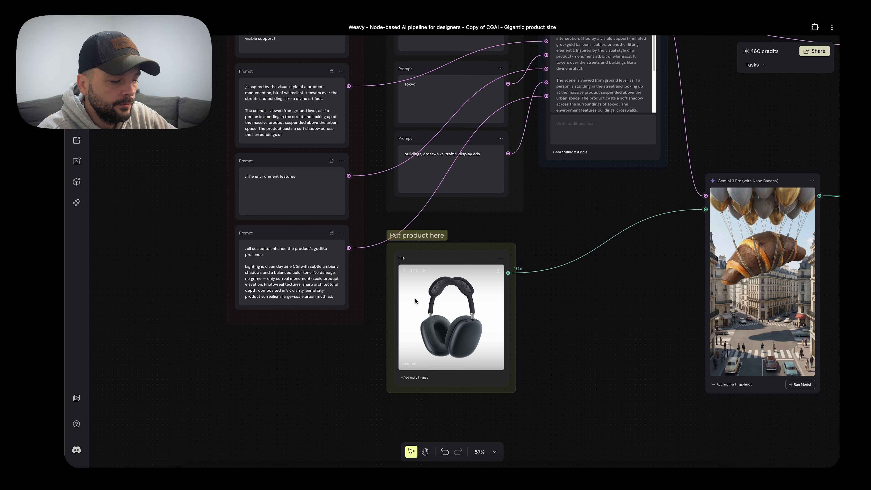
{"action": "scroll", "scroll_direction": "down", "scroll_amount": 3}
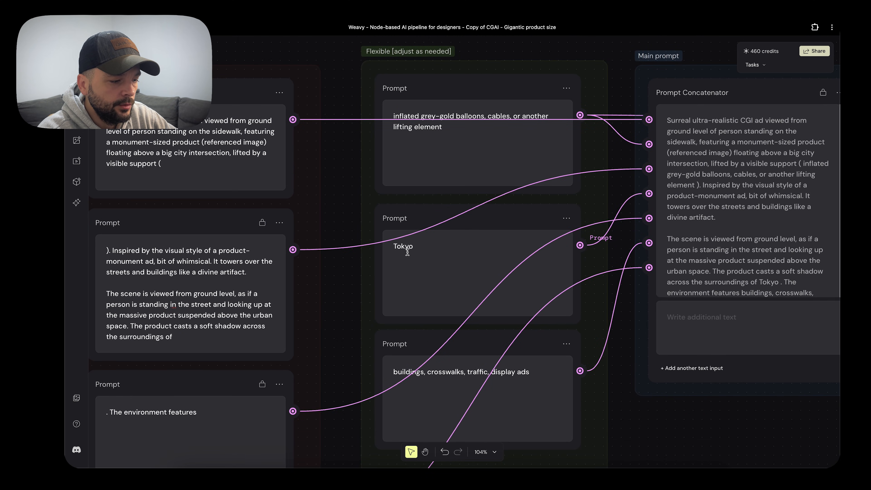
Change the location prompt to New york and the lifting element to helicopter
{"action": "type", "text": "New york"}
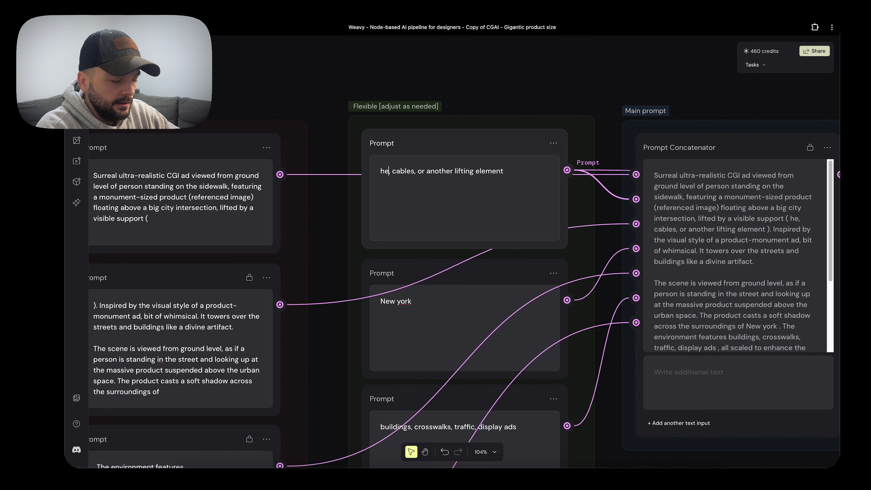
{"action": "type", "text": "helicopter,"}
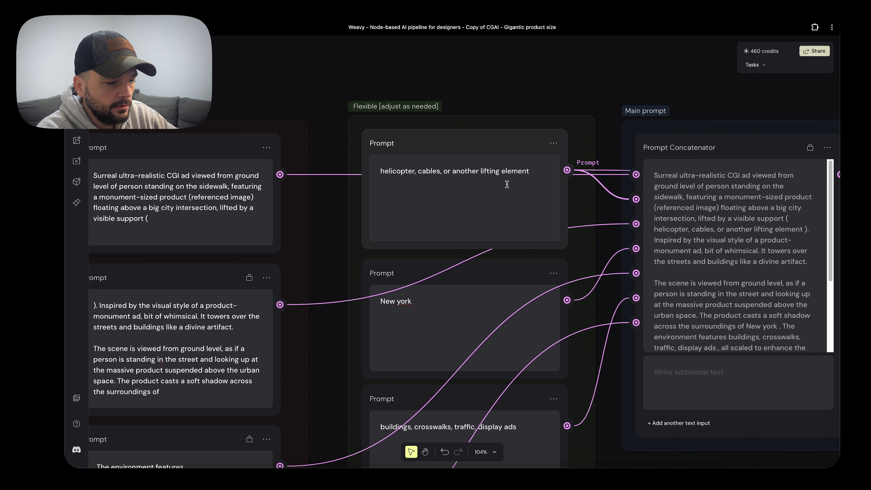
{"action": "mouse_move", "coordinate": [521, 188]}
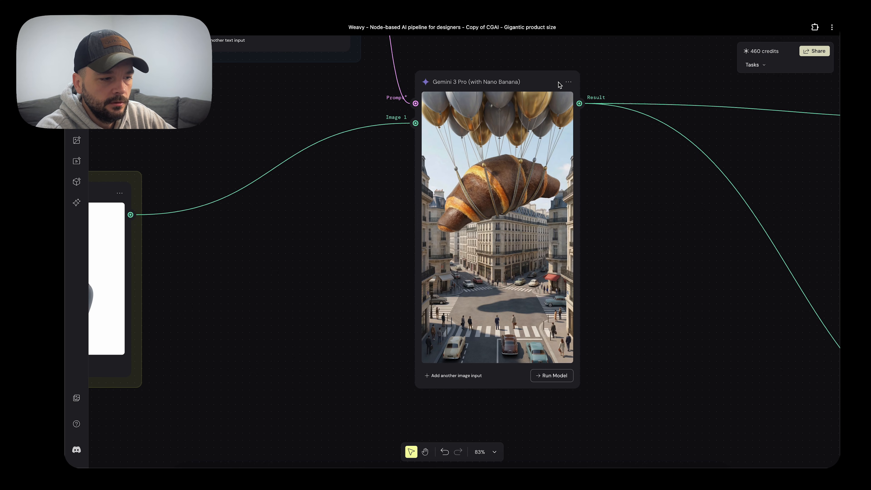
{"action": "mouse_move", "coordinate": [666, 256]}
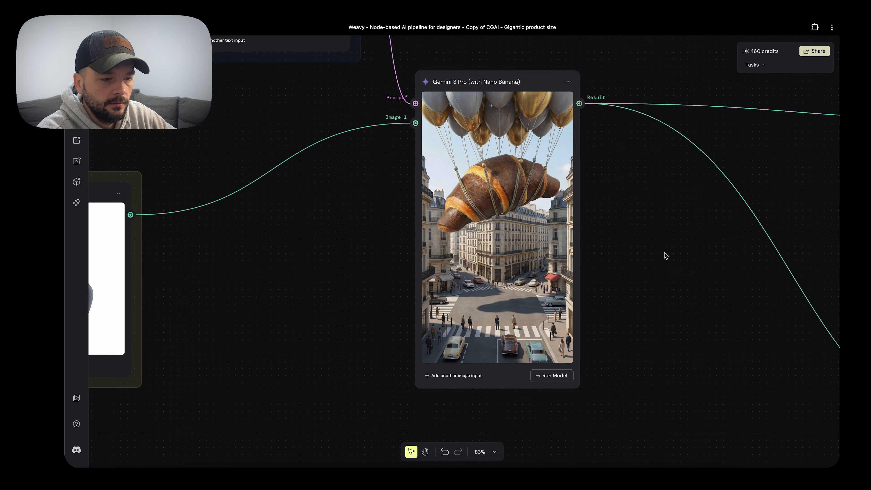
{"action": "mouse_move", "coordinate": [475, 158]}
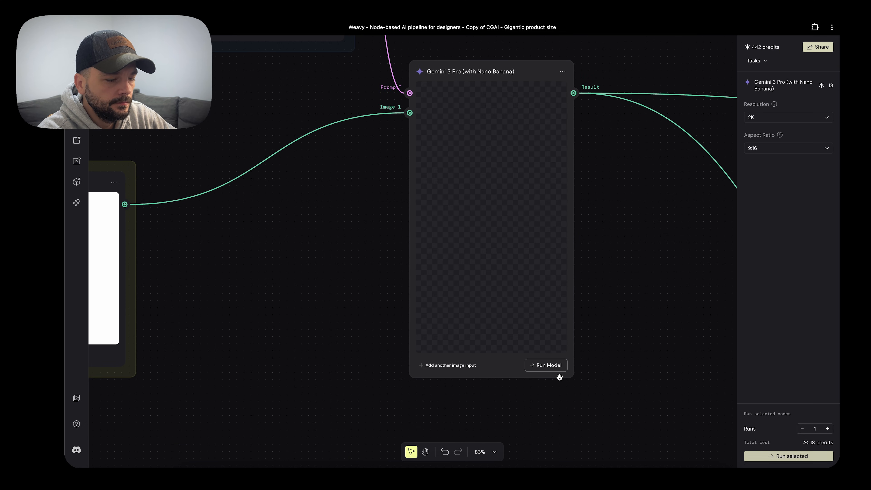
Generate the Gemini 3 Pro image of giant headphones lifted over Times Square
{"action": "left_click", "coordinate": [545, 364]}
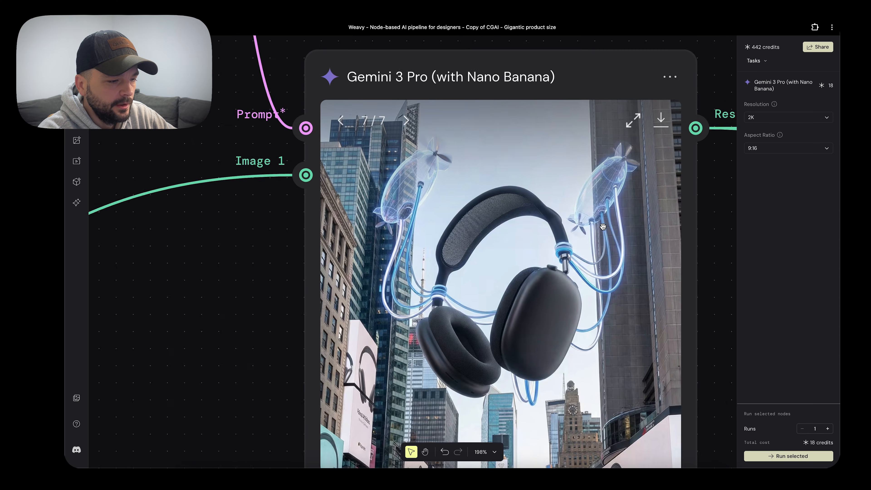
{"action": "scroll", "scroll_direction": "down", "scroll_amount": 3}
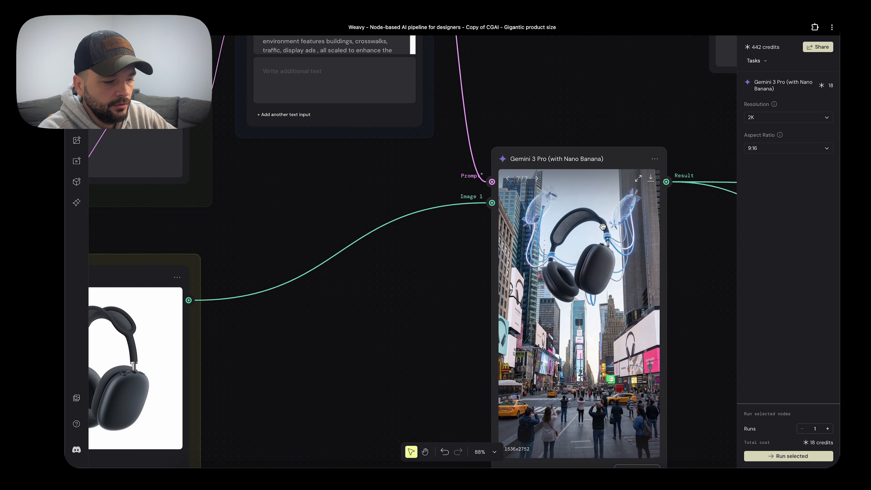
{"action": "scroll", "scroll_direction": "down", "scroll_amount": 3}
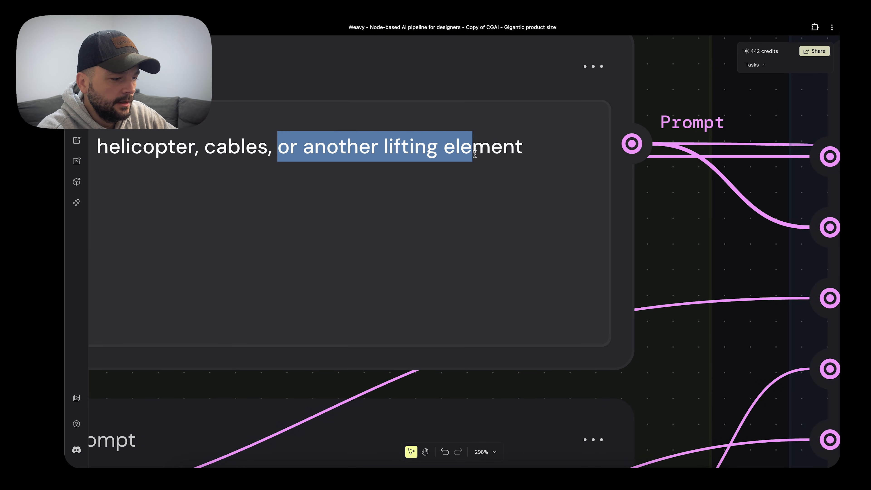
Replace 'or another lifting element' with 'rope,' so the prompt reads helicopter, cables, rope
{"action": "key", "text": "Delete"}
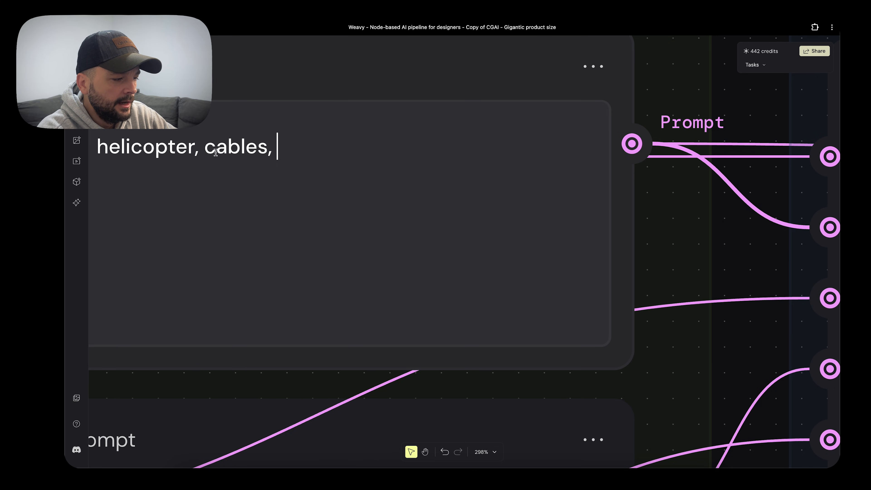
{"action": "type", "text": "rope,"}
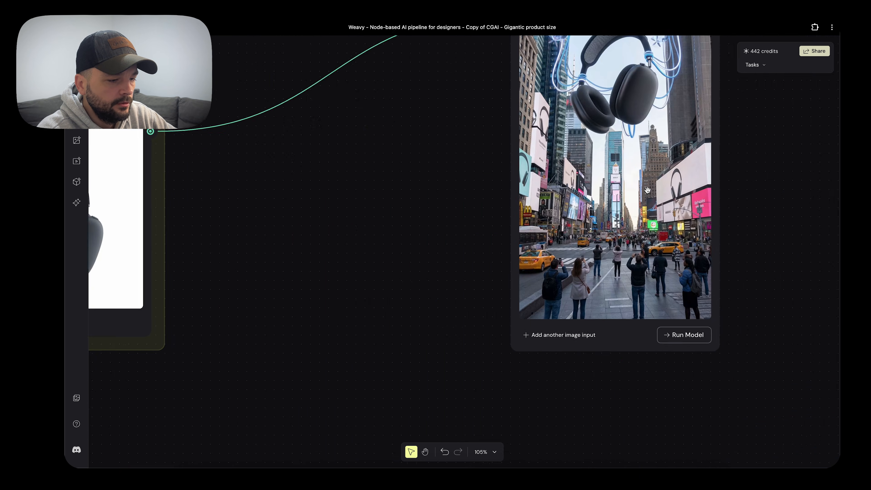
Regenerate the image: a helicopter lifting the headphones by ropes over Times Square, 18 credits
{"action": "left_click", "coordinate": [683, 334]}
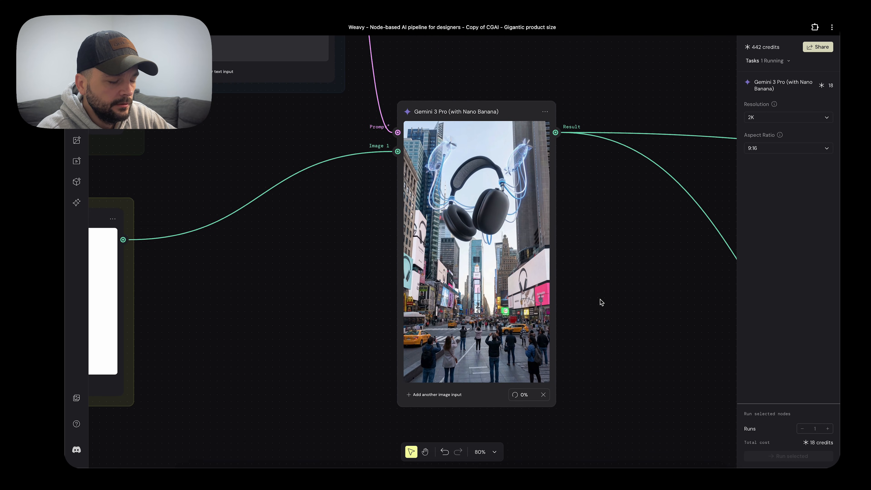
{"action": "mouse_move", "coordinate": [507, 192]}
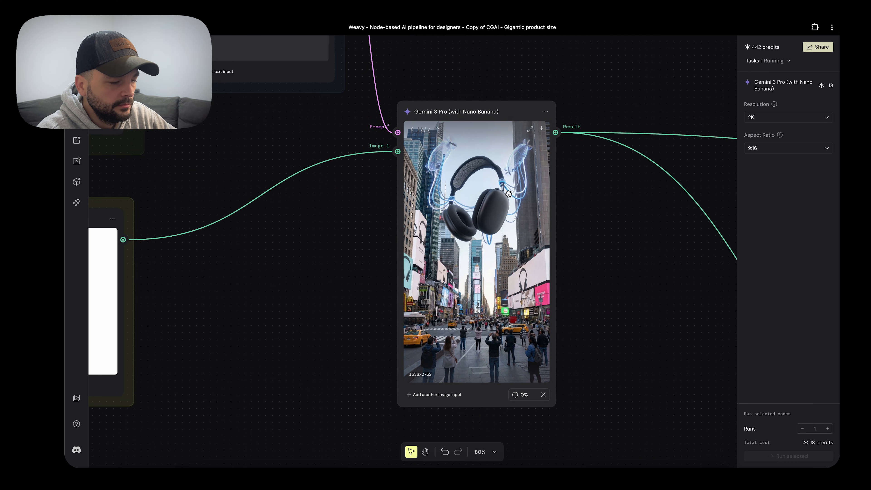
{"action": "mouse_move", "coordinate": [475, 185]}
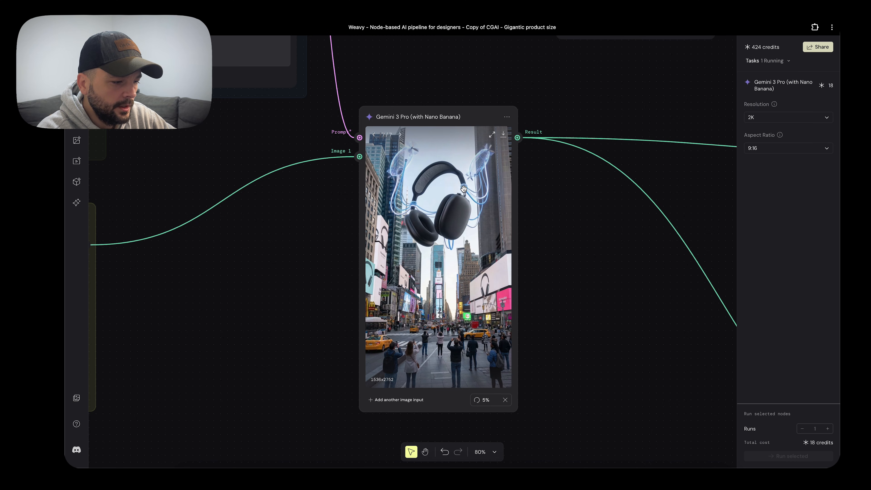
{"action": "mouse_move", "coordinate": [480, 191]}
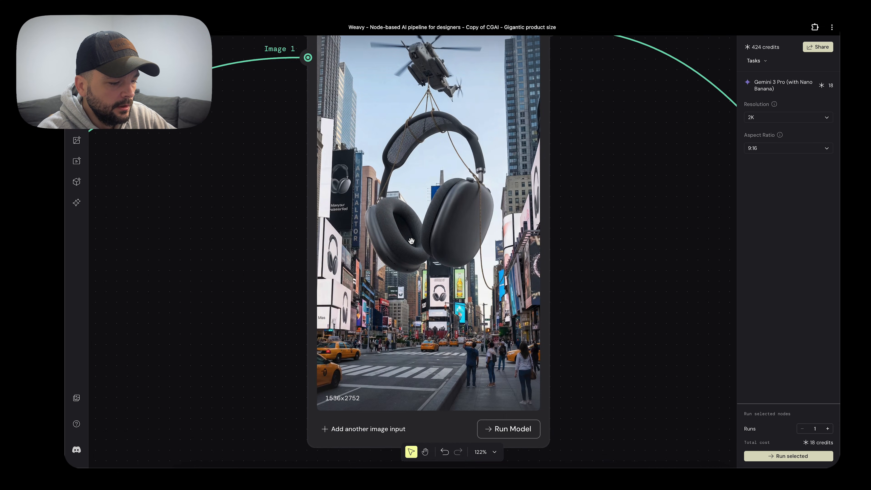
{"action": "scroll", "scroll_direction": "down", "scroll_amount": 3}
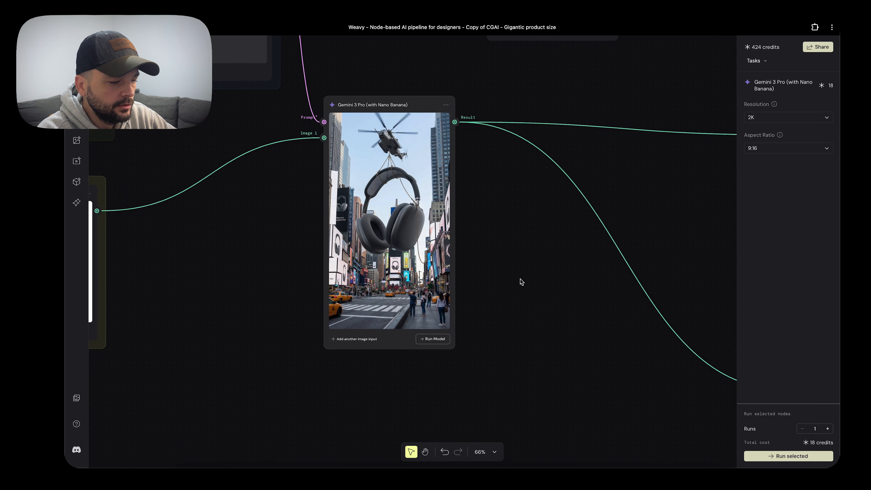
{"action": "scroll", "scroll_direction": "down", "scroll_amount": 3}
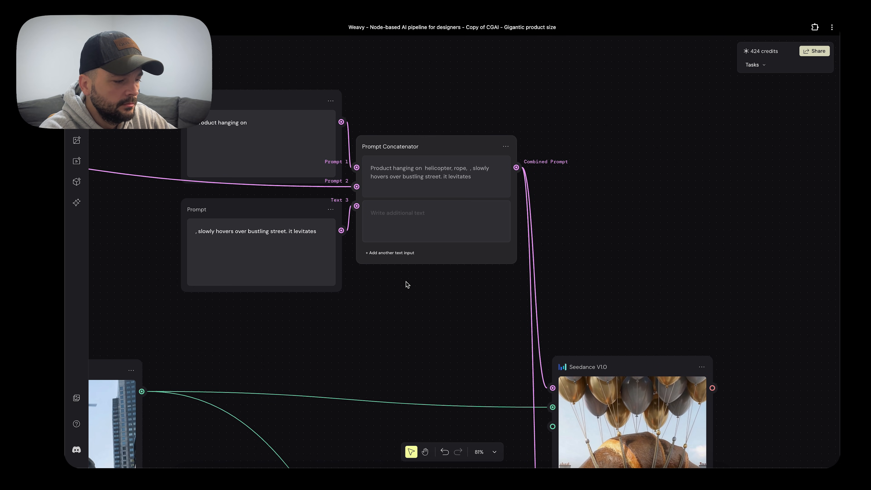
{"action": "scroll", "scroll_direction": "down", "scroll_amount": 3}
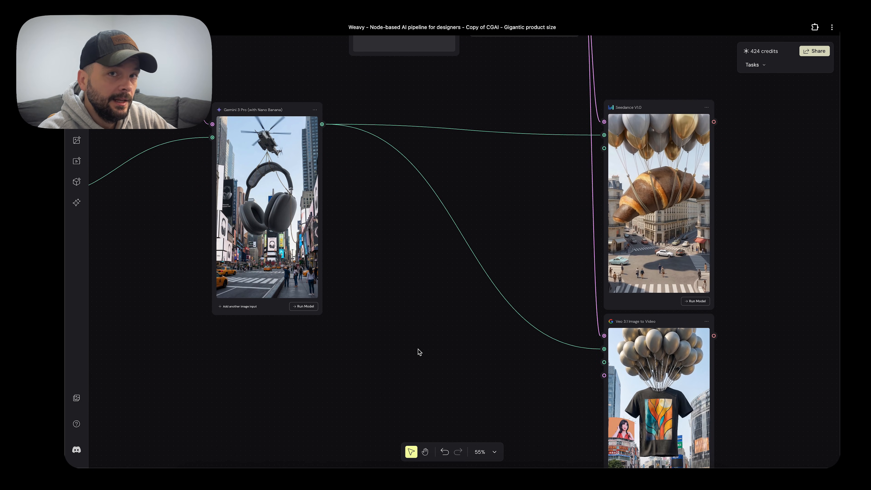
{"action": "scroll", "scroll_direction": "down", "scroll_amount": 3}
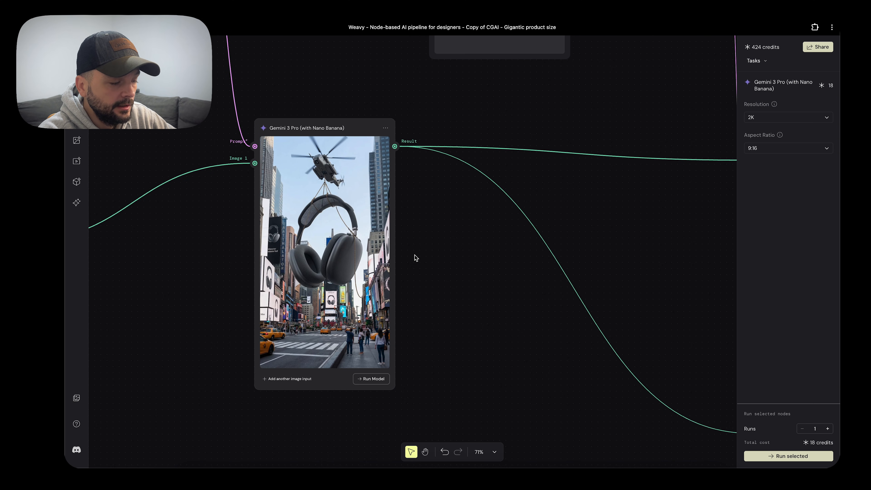
Run the Veo 3.1 Image to Video node, confirming the 120-credit high-cost warning
{"action": "scroll", "scroll_direction": "down", "scroll_amount": 3}
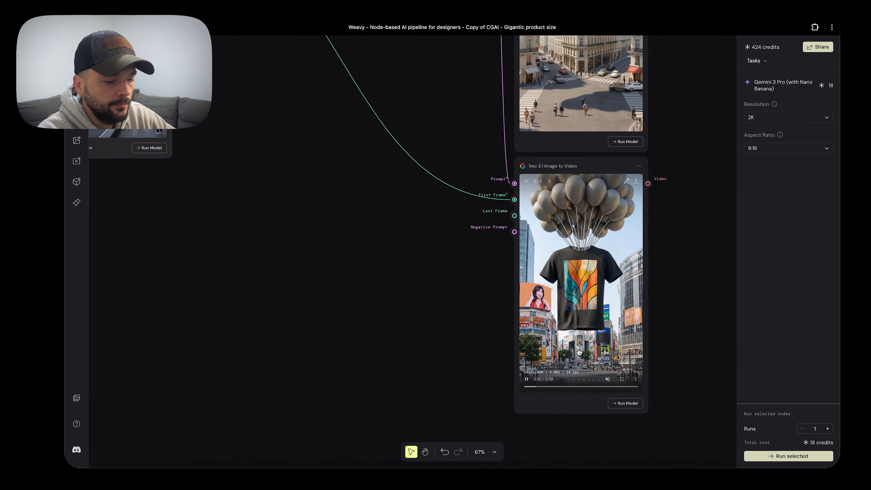
{"action": "left_click", "coordinate": [624, 402]}
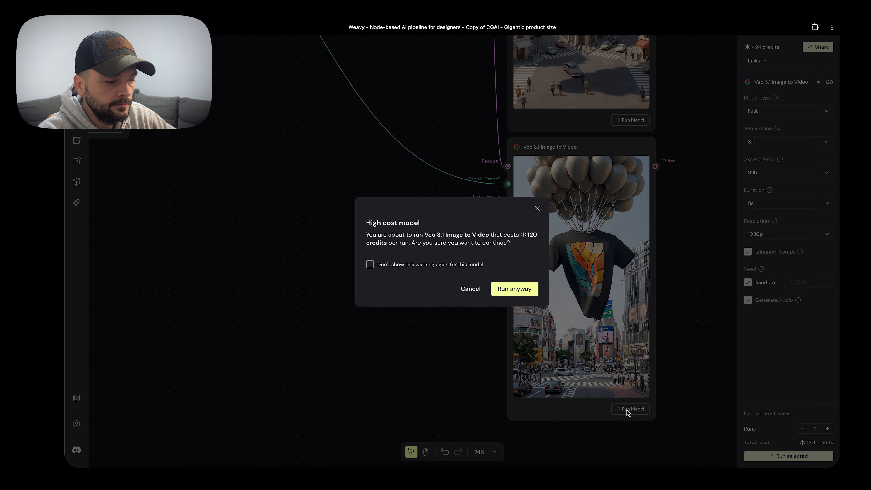
{"action": "left_click", "coordinate": [513, 288]}
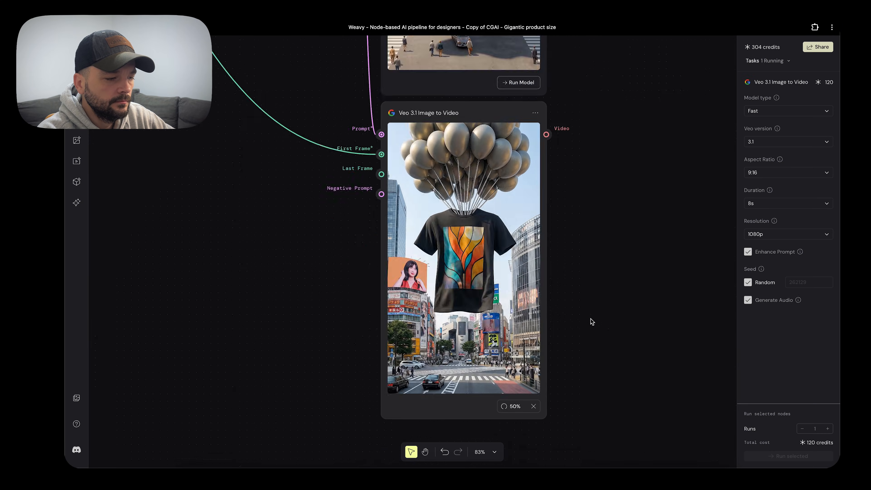